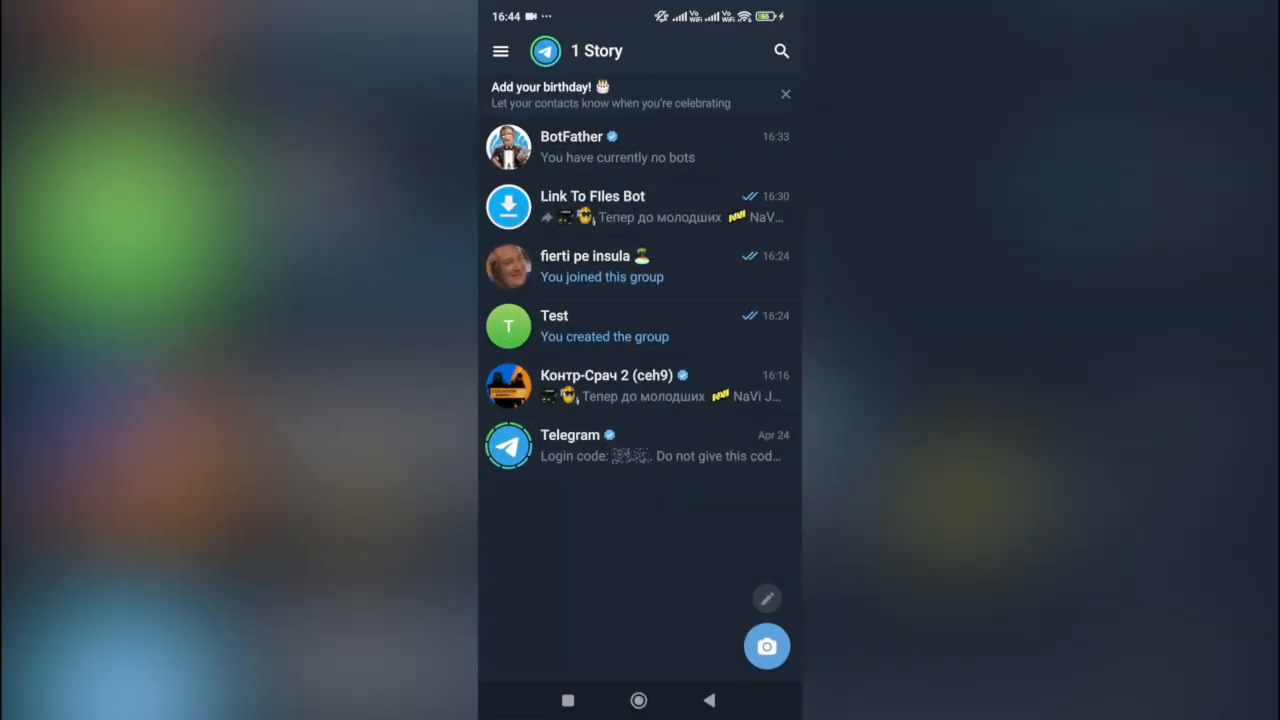
- Open the Контр-Срач 2 (ceh9) channel from the chat list to view its NaVi Junior post
click(637, 387)
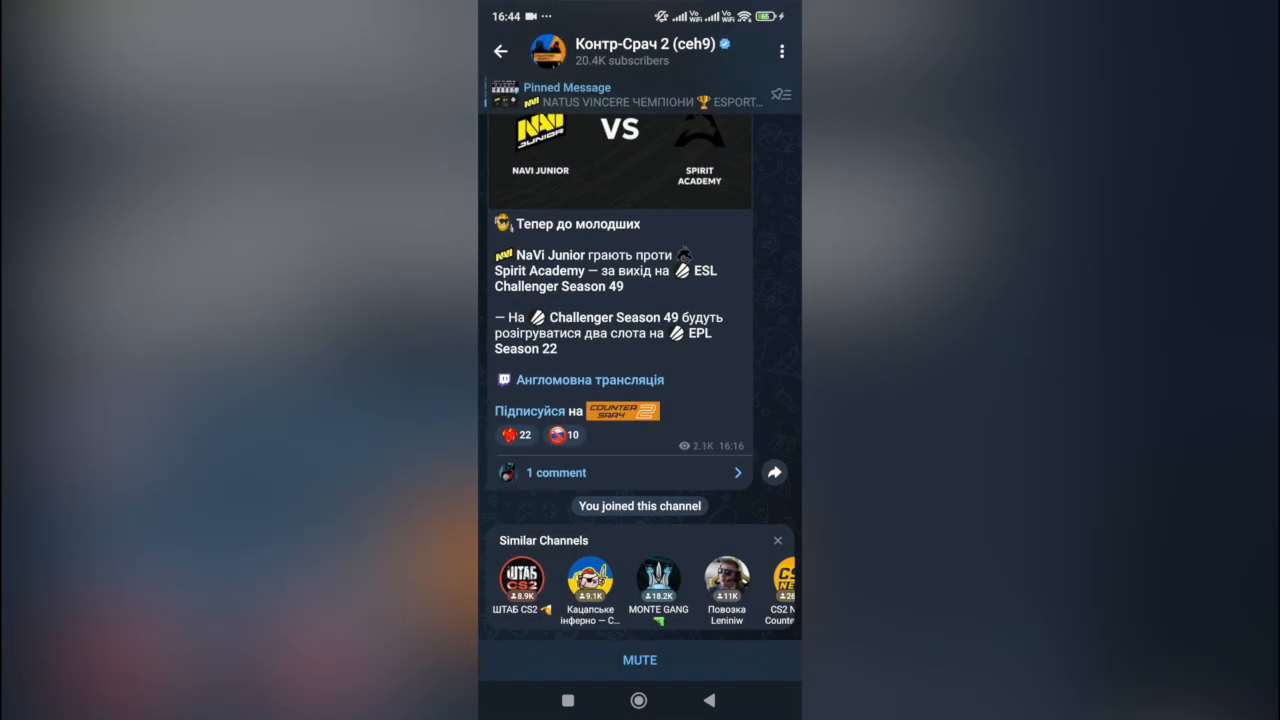